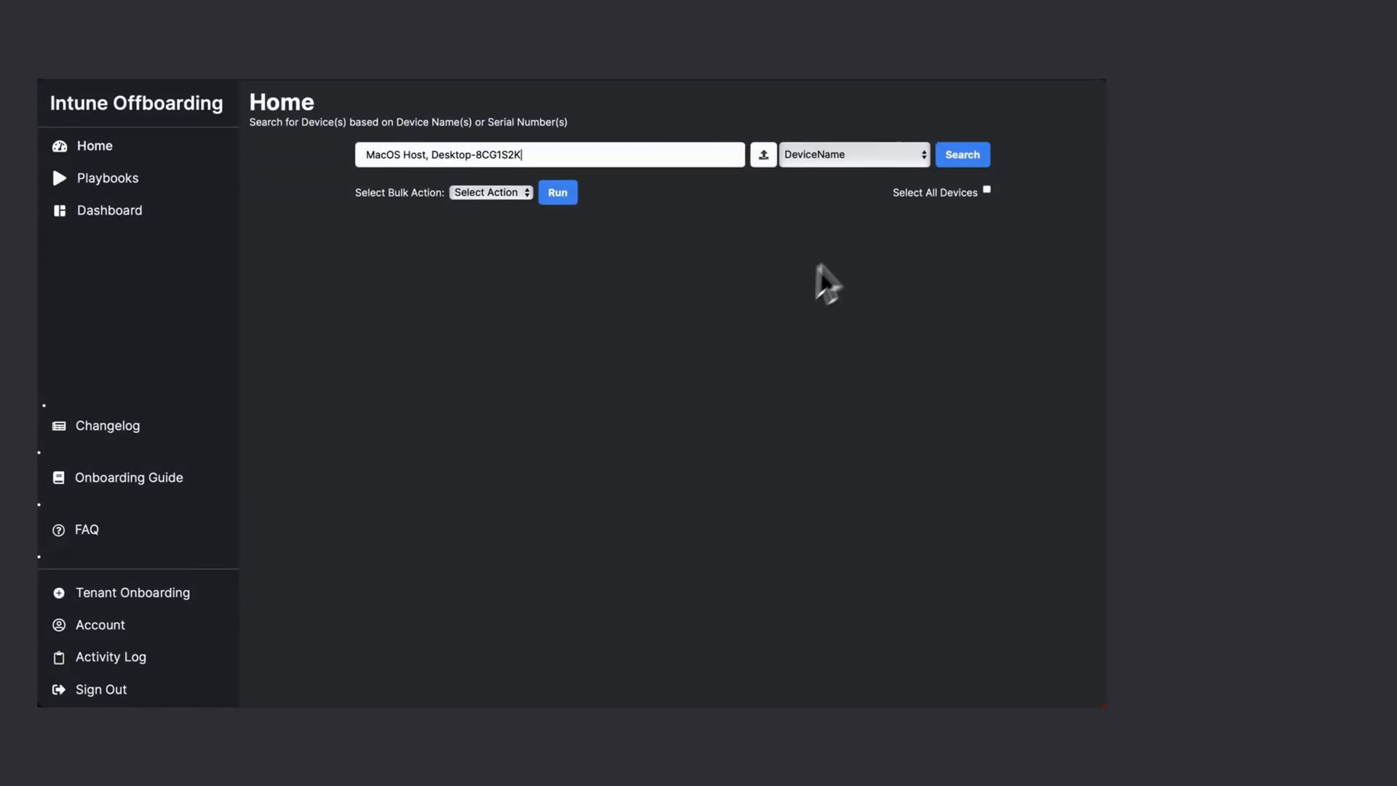
Step: Search by DeviceName for MacOS Host and Desktop-8CG1S2K, then open MacOS Host's details
click(962, 155)
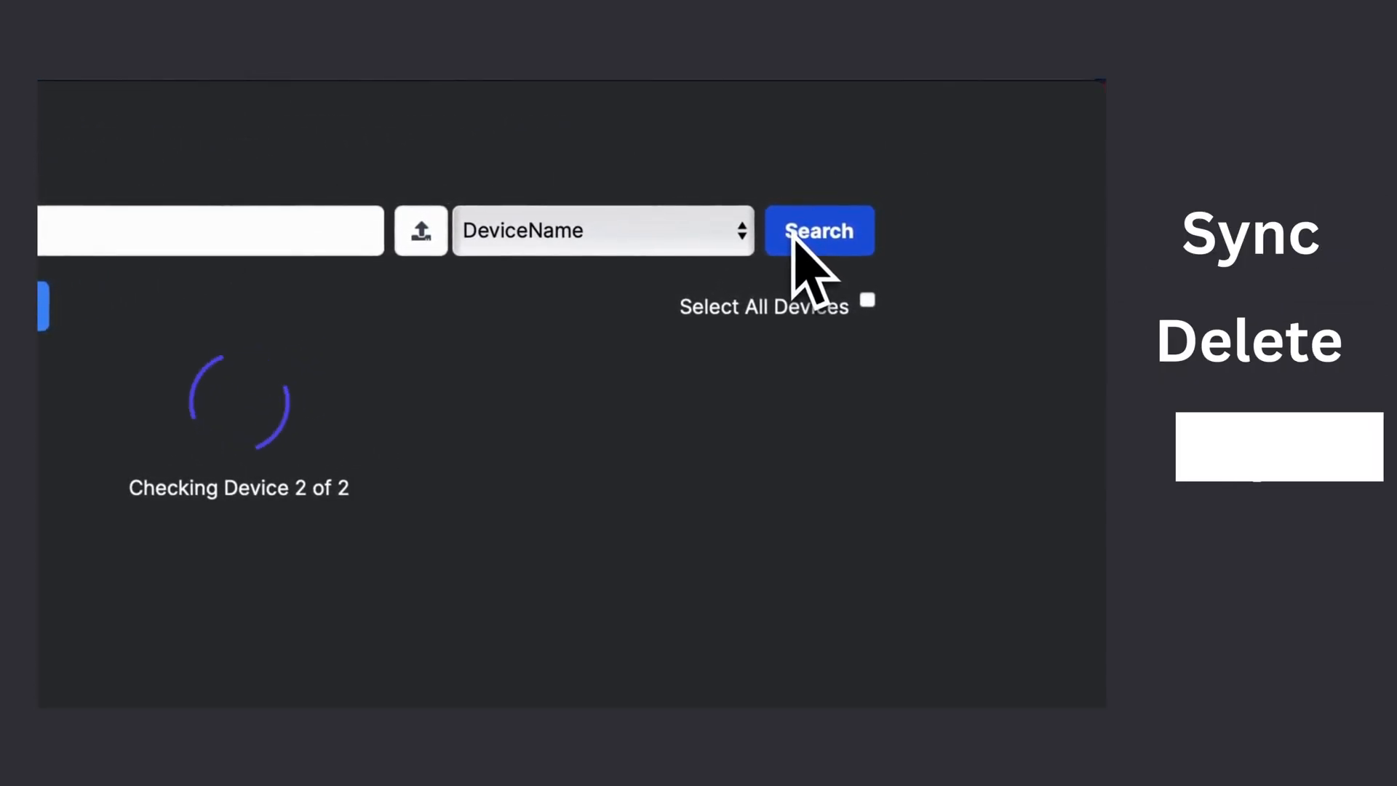
click(818, 230)
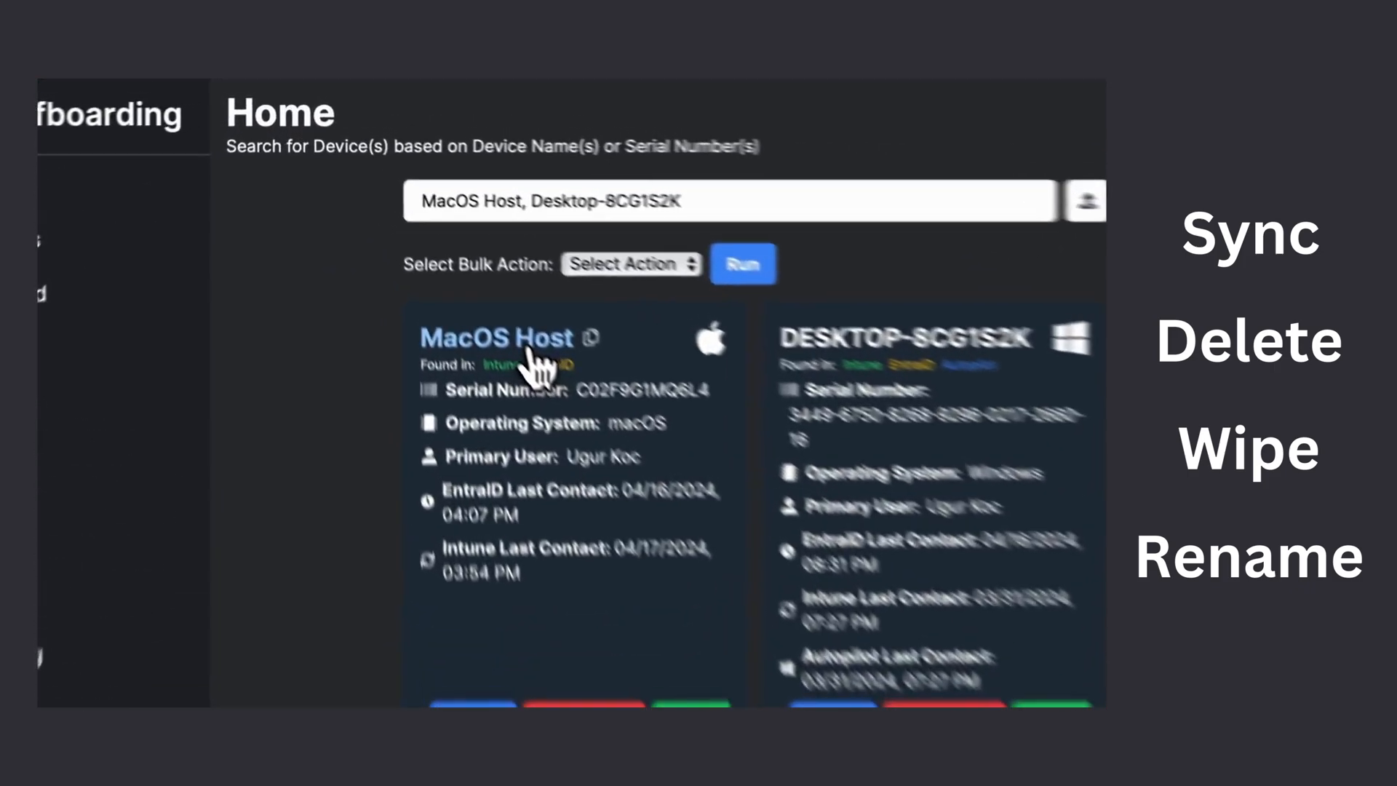
click(590, 338)
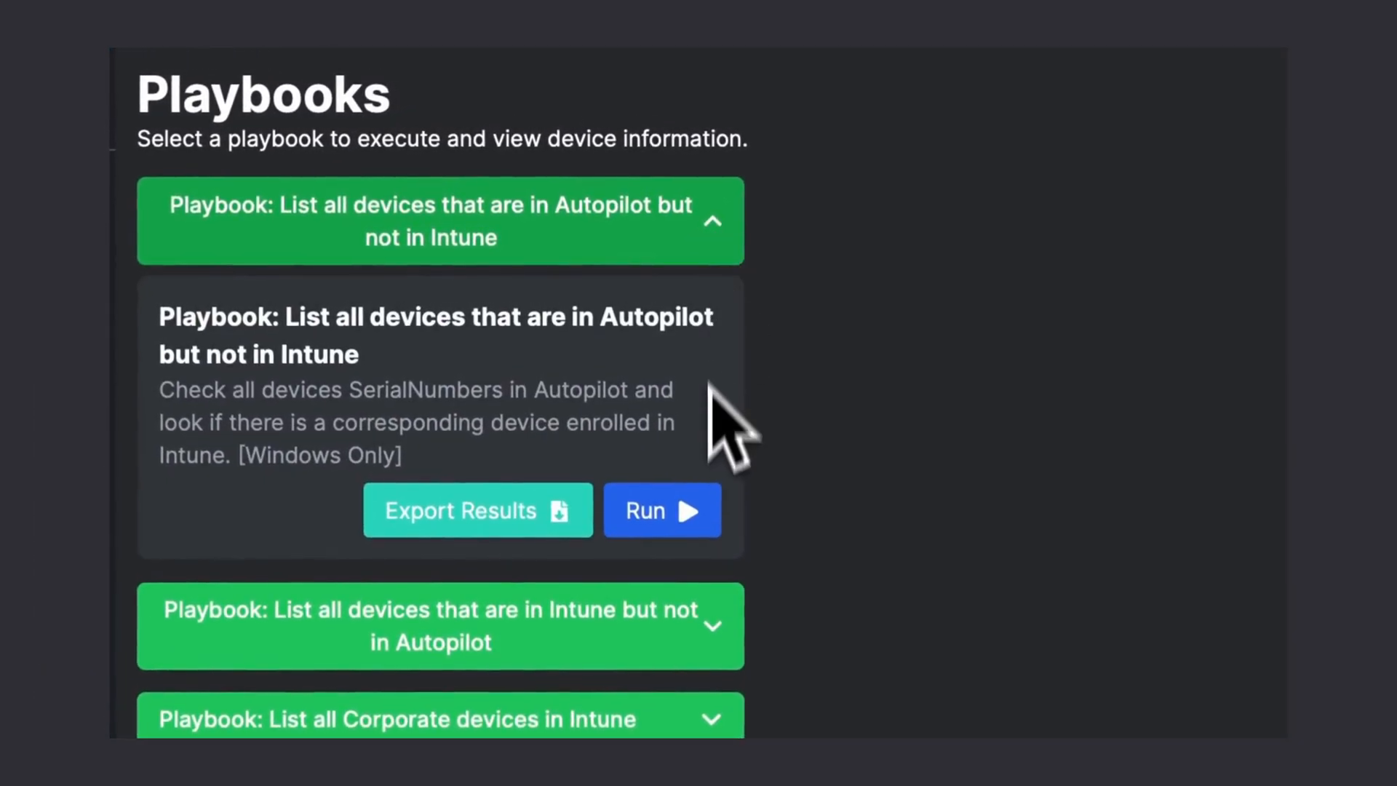
Step: Expand the 'List all devices that are in Autopilot but not in Intune' playbook
click(661, 511)
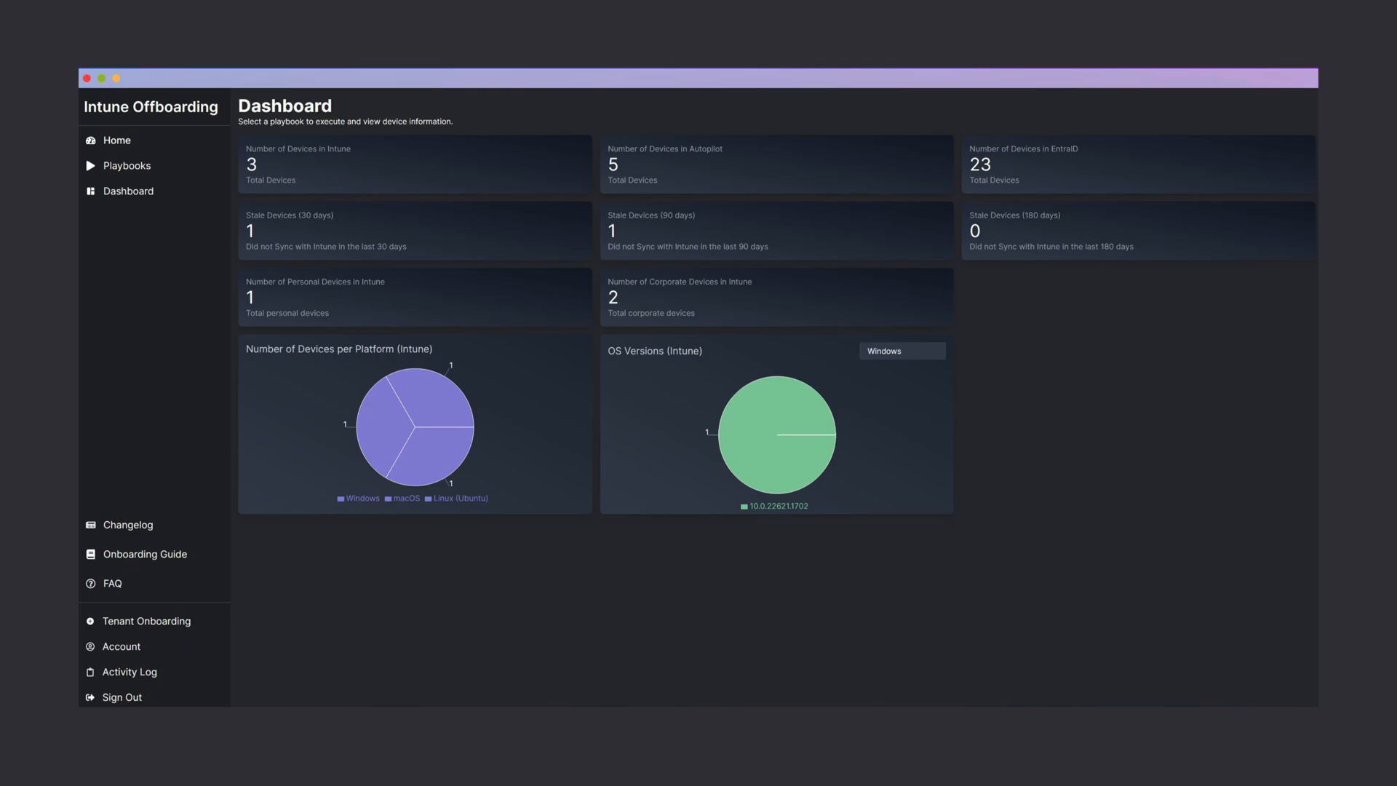
Step: Open the Dashboard to review Intune, Autopilot and EntraID counts, stale devices and OS charts
click(115, 140)
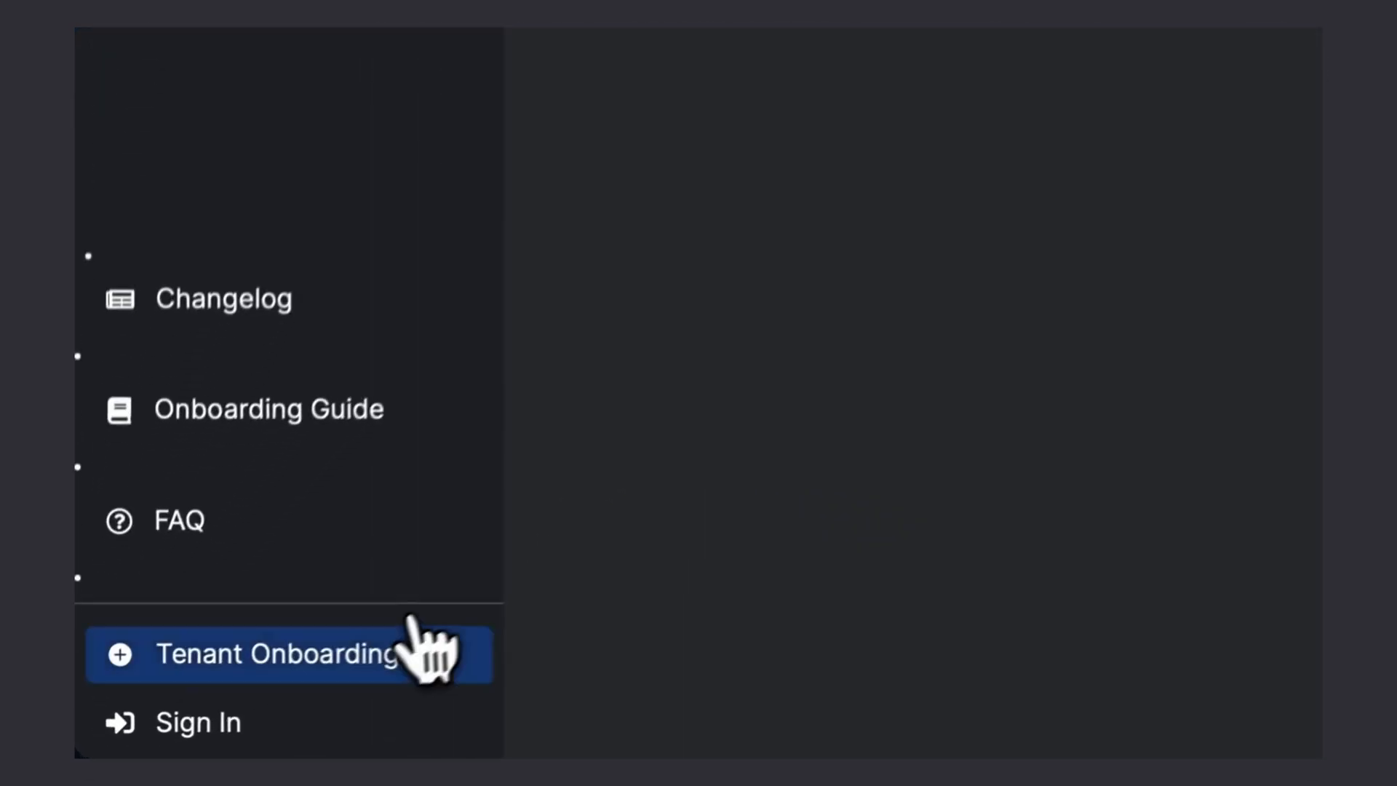
Step: Open Tenant Onboarding and choose Grant Admin Consent to reach Microsoft sign-in
click(278, 653)
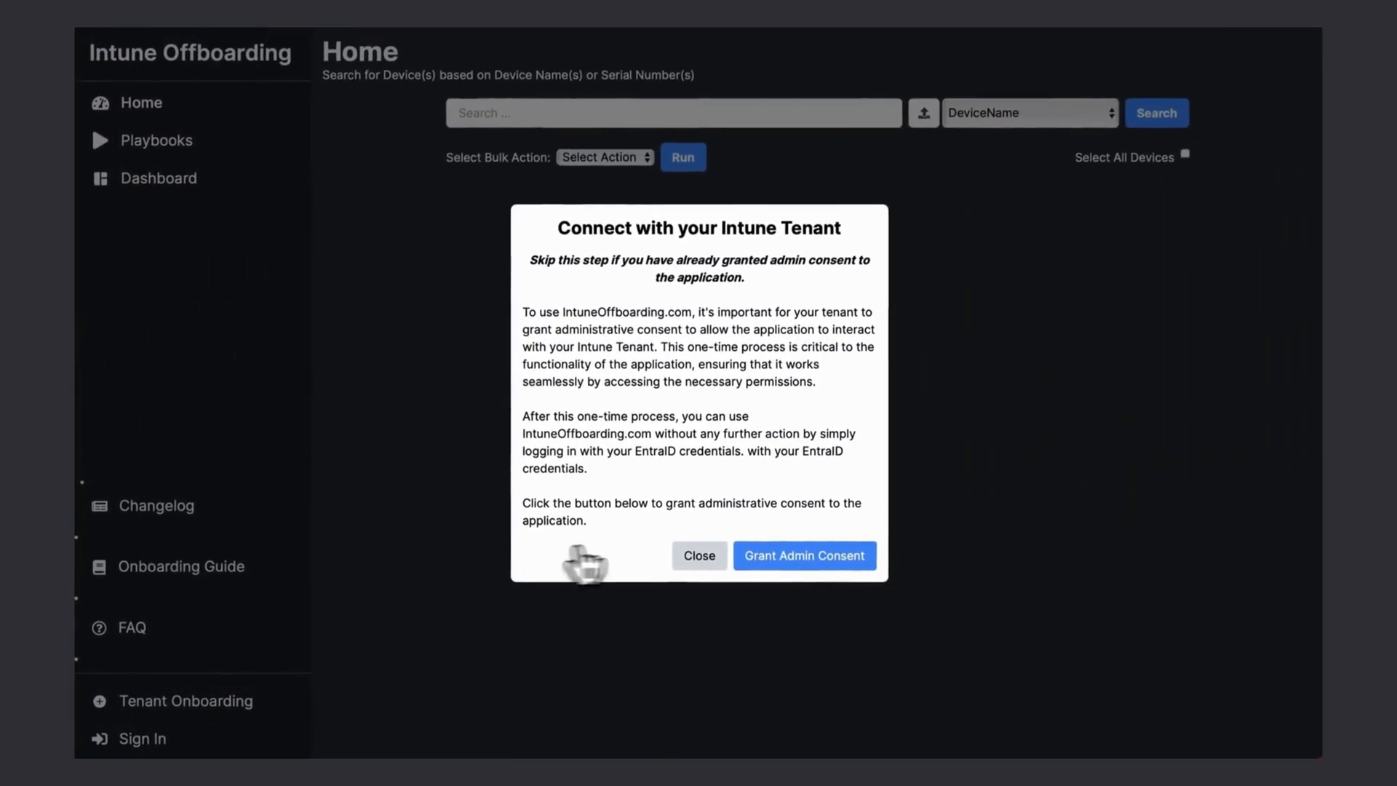
click(803, 555)
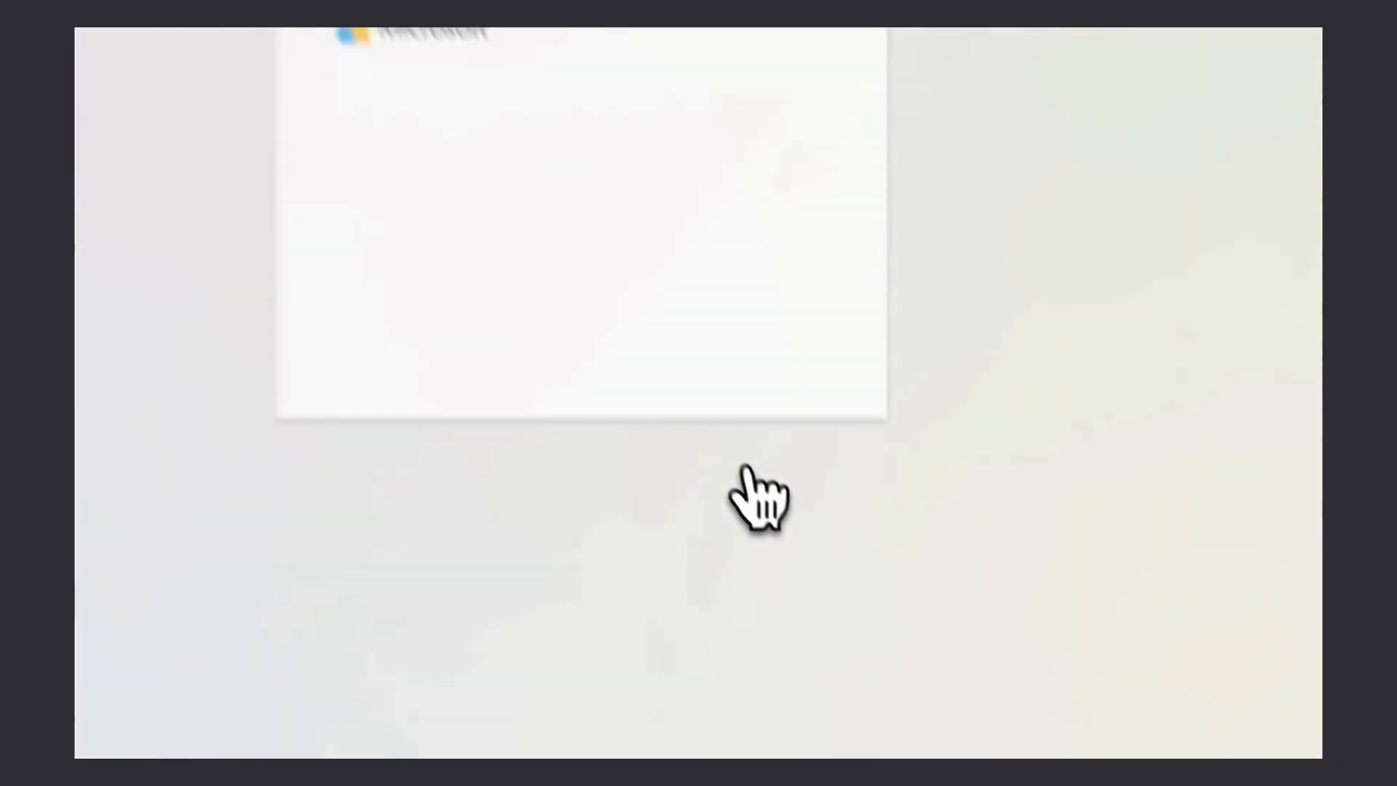